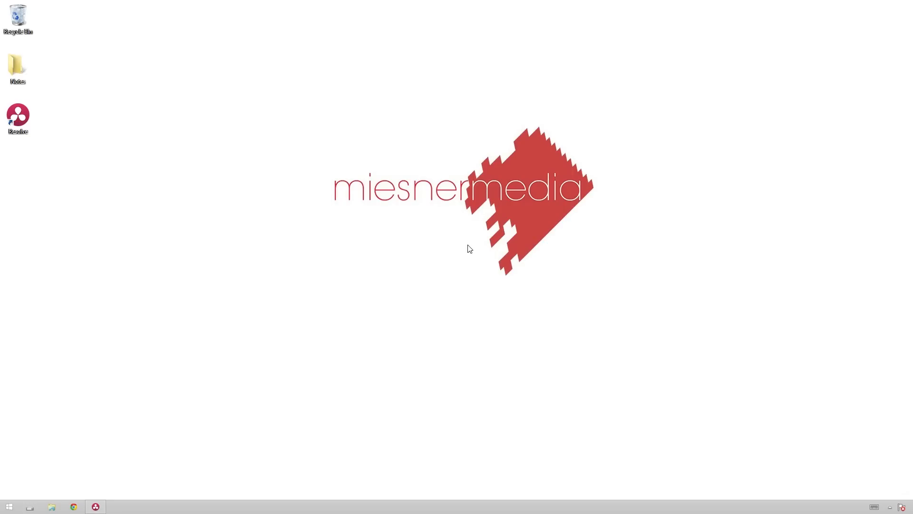
# Step: Close File Explorer and select the six 1920x1080 ProRes camera clips in the Media Pool
pyautogui.click(419, 202)
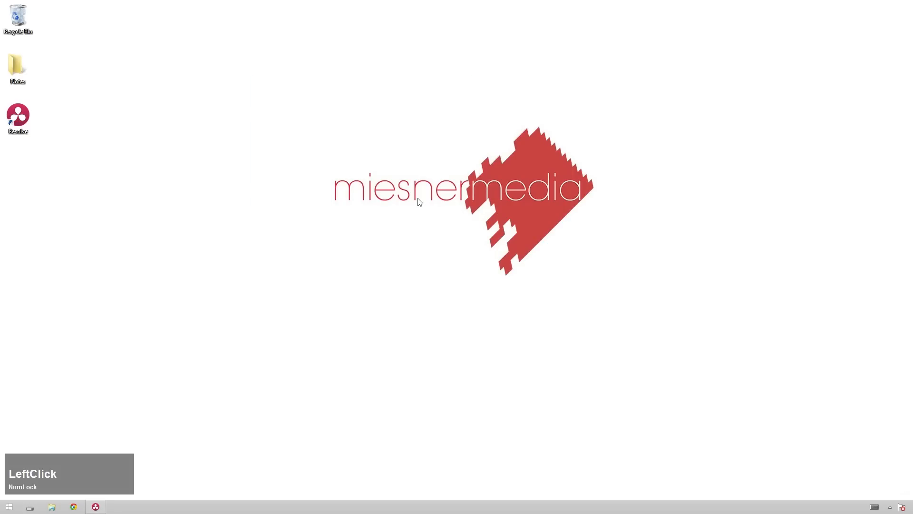
pyautogui.moveTo(617, 340)
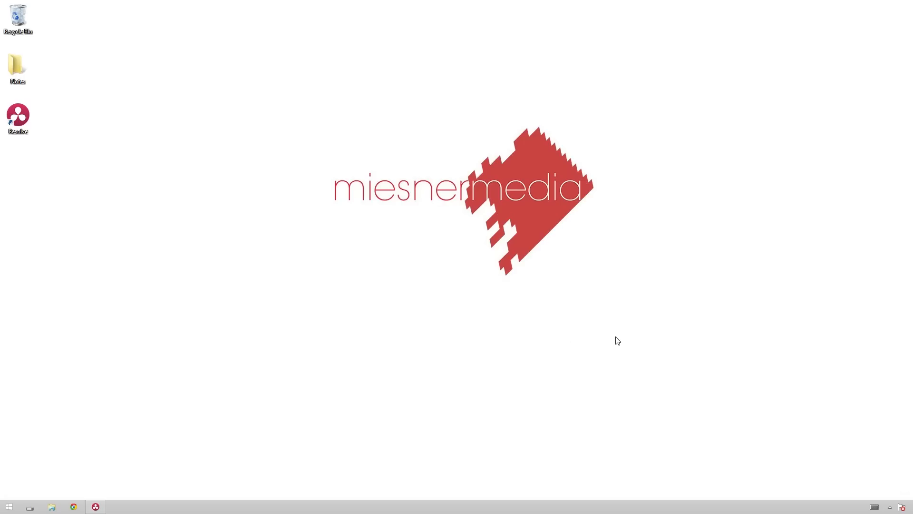
pyautogui.click(96, 449)
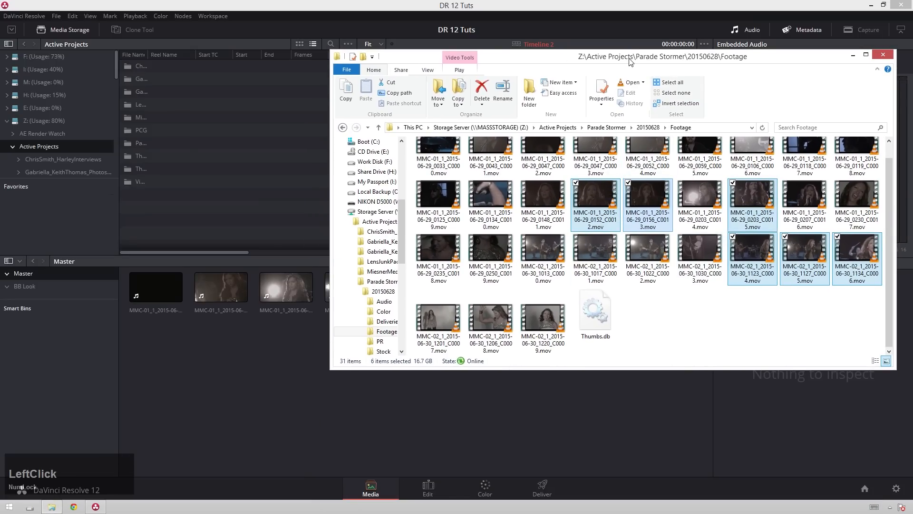
pyautogui.click(882, 54)
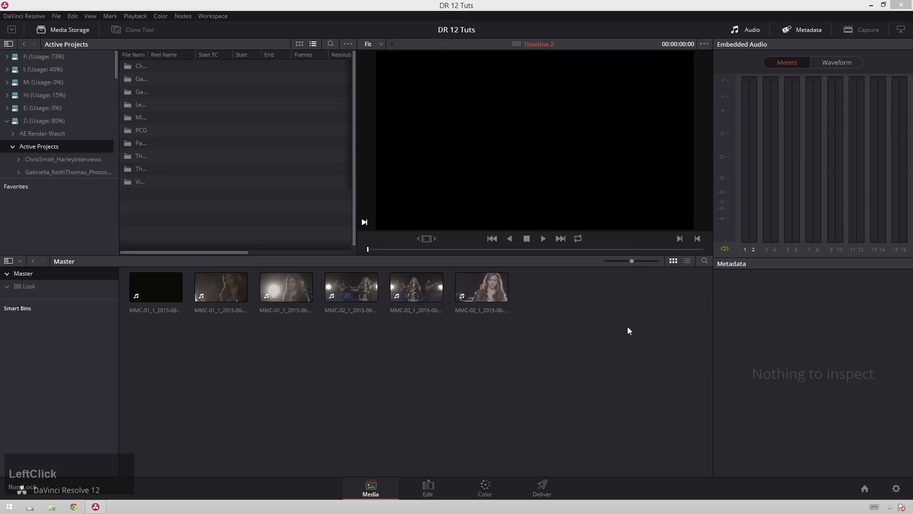
pyautogui.click(156, 286)
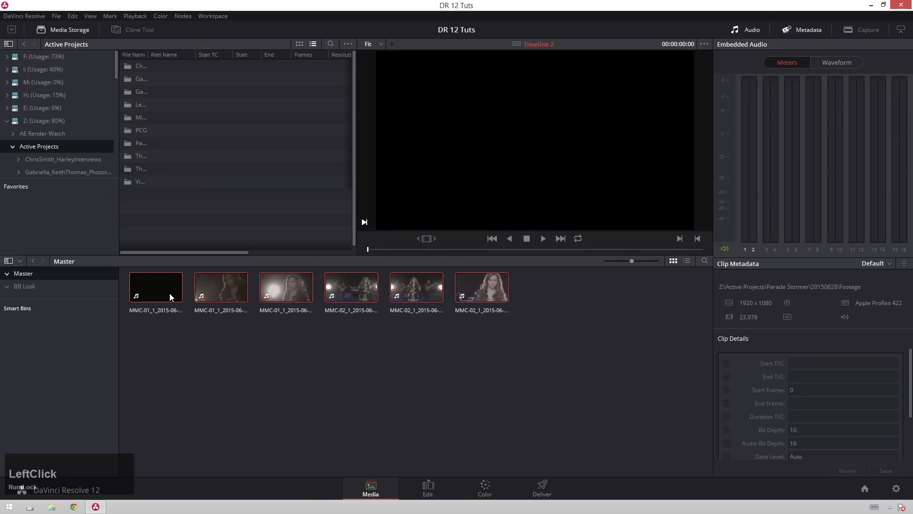
# Step: Build the 'Multicam' clip with Angle Sync set to Sound and Move Source Clips unticked
pyautogui.rightClick(155, 285)
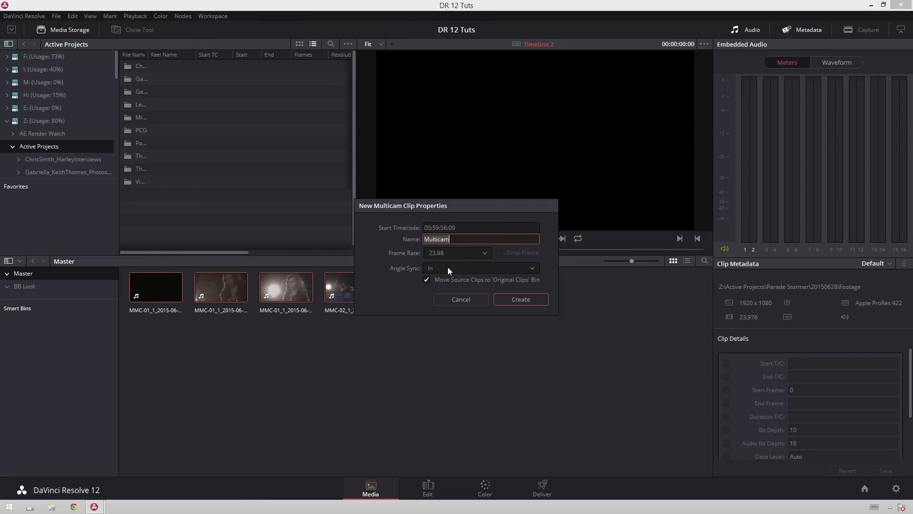
pyautogui.click(480, 268)
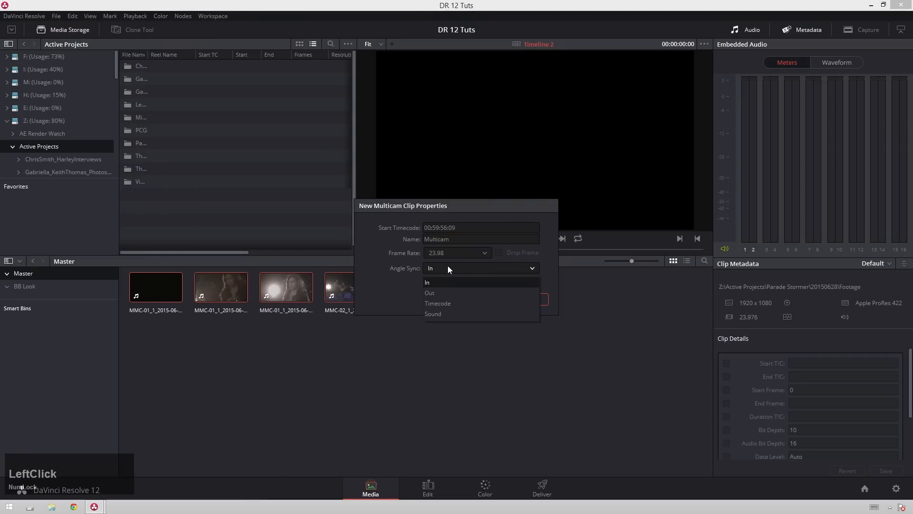
pyautogui.click(433, 314)
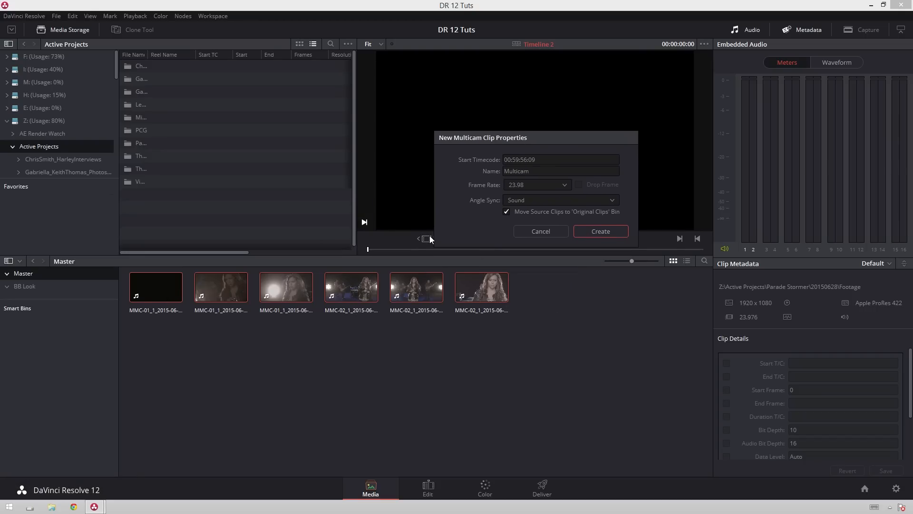
pyautogui.moveTo(449, 219)
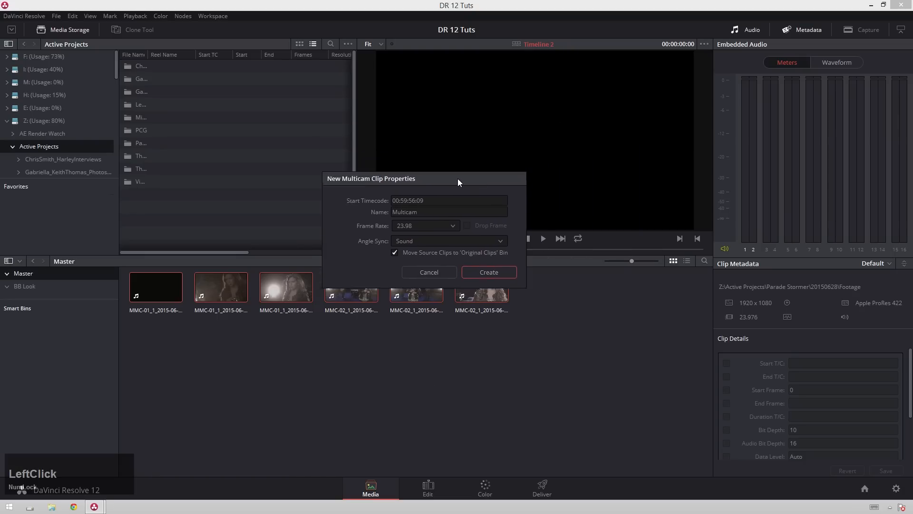
pyautogui.moveTo(459, 178); pyautogui.dragTo(352, 221)
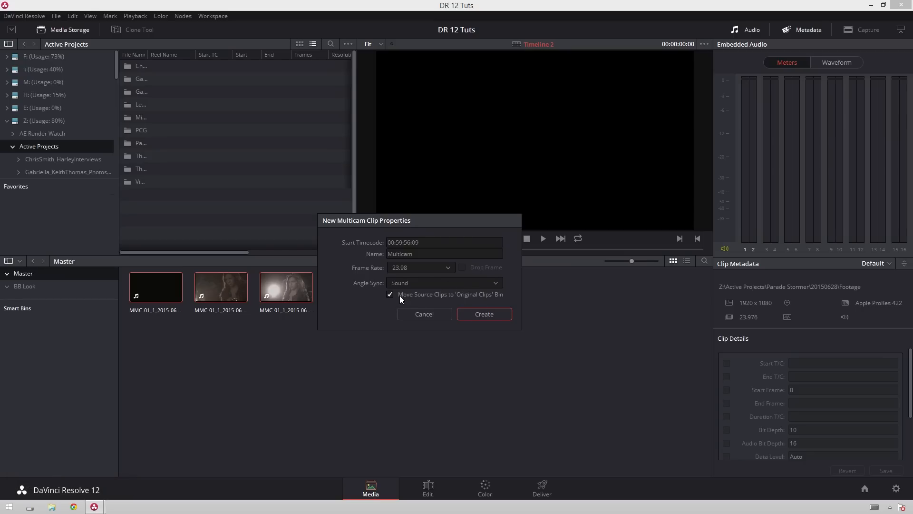
pyautogui.moveTo(399, 298)
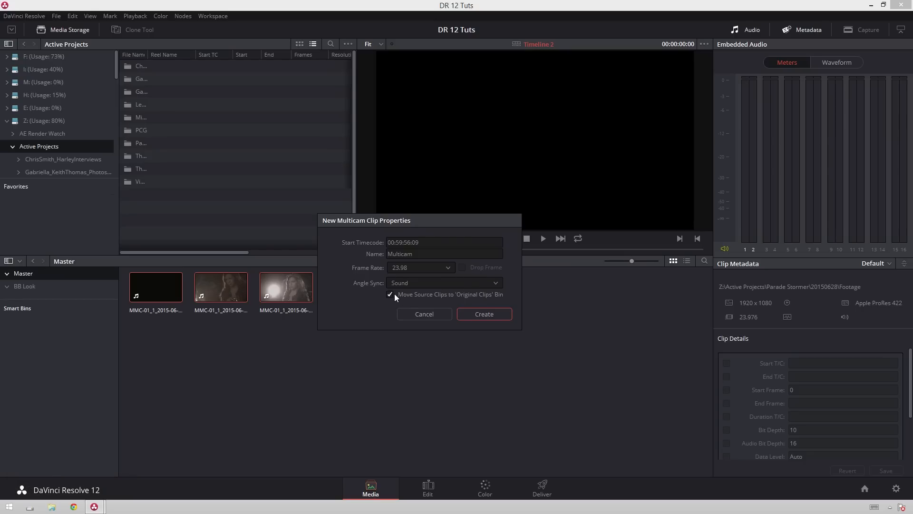
pyautogui.click(390, 295)
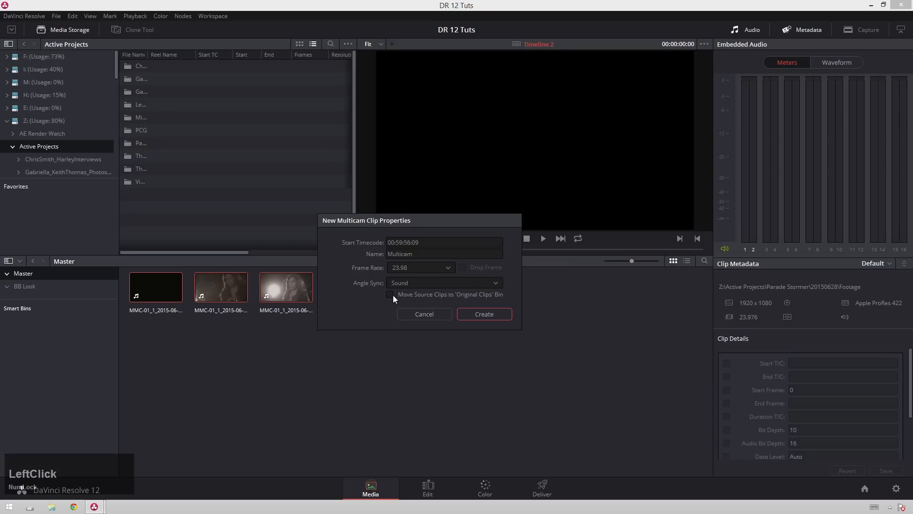
pyautogui.click(483, 314)
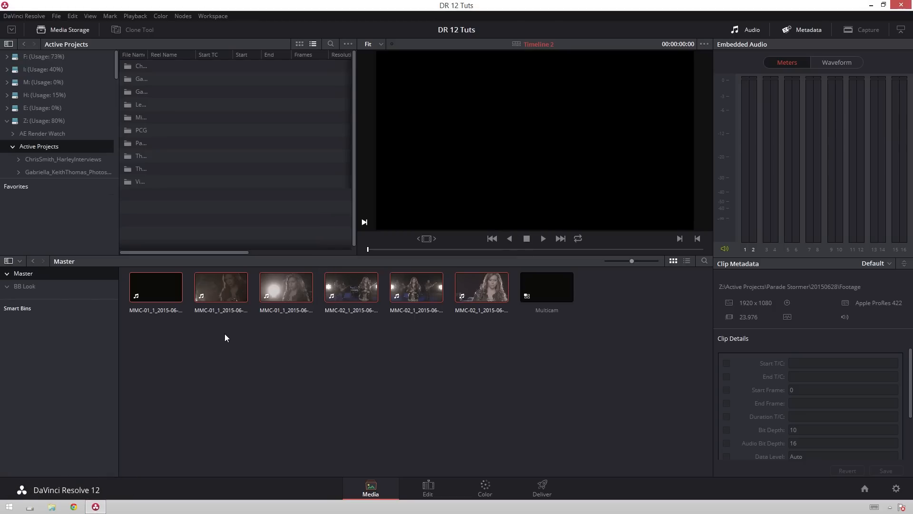
pyautogui.moveTo(547, 304)
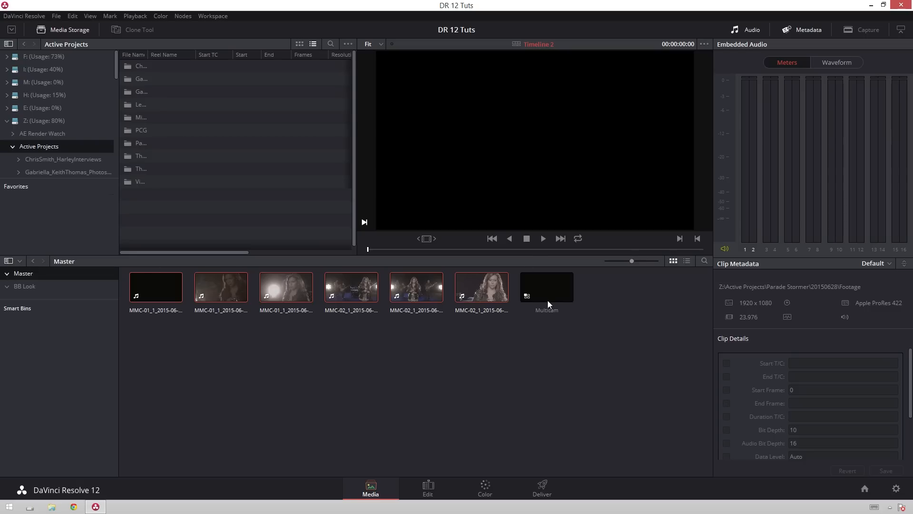
# Step: Load the Multicam clip in the viewer and scrub to reveal all six angles
pyautogui.click(545, 286)
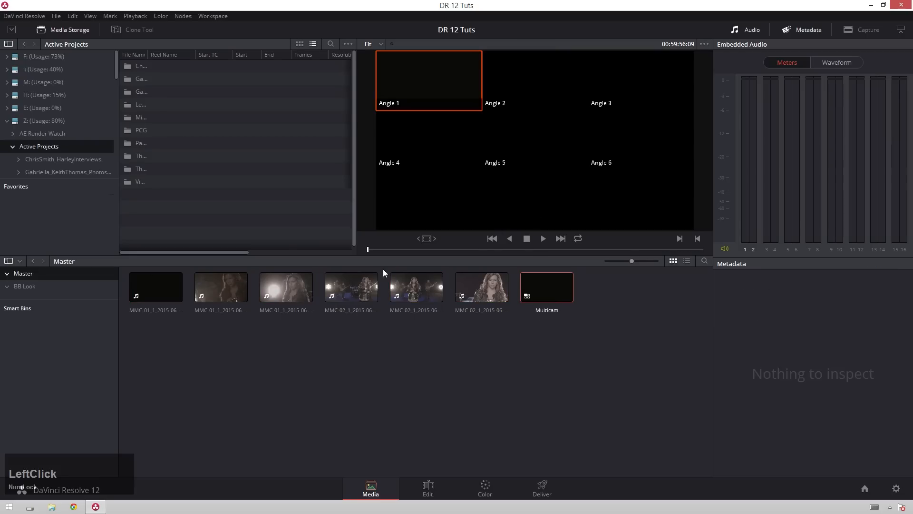
pyautogui.moveTo(368, 249); pyautogui.dragTo(480, 248)
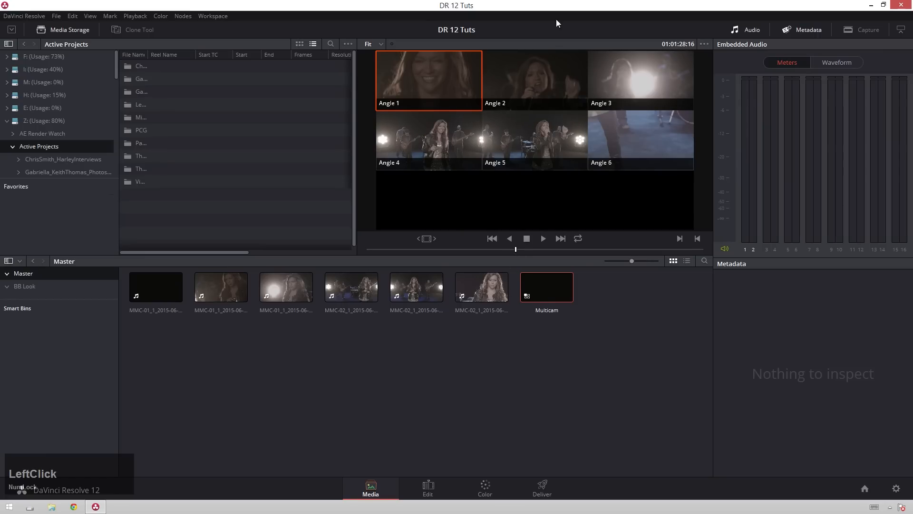
# Step: Create a timeline named 'MC Edit' from the selected Multicam clip
pyautogui.rightClick(545, 285)
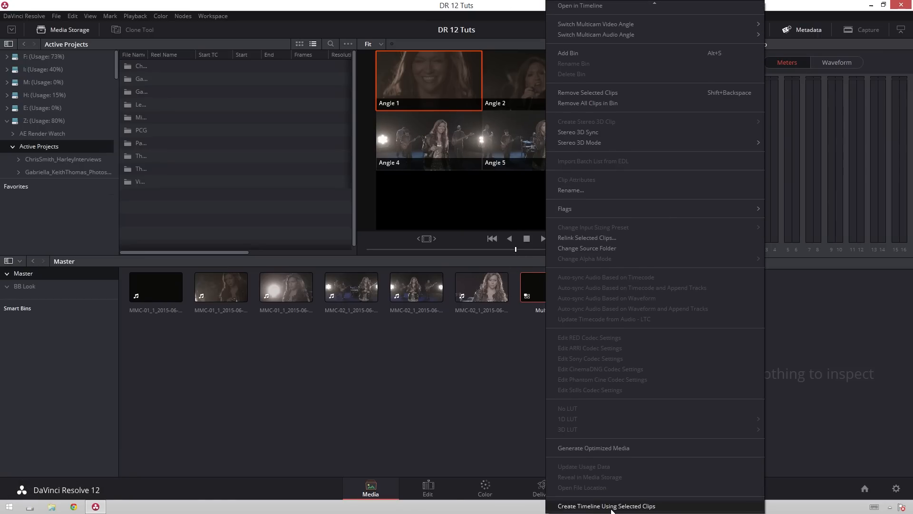
pyautogui.click(605, 506)
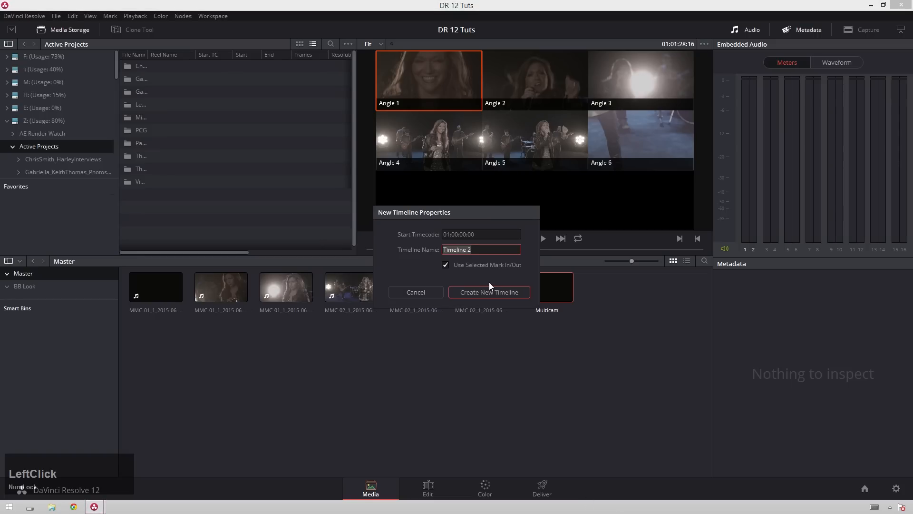
pyautogui.write('MC')
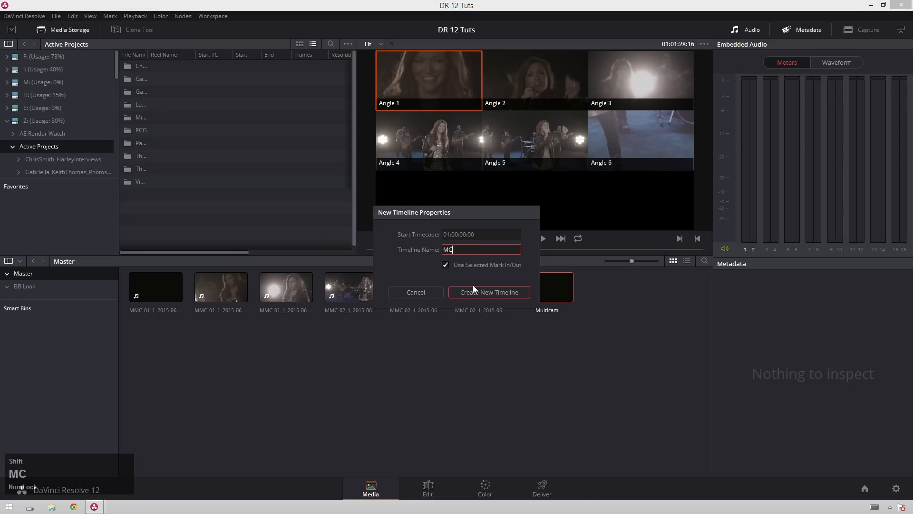
pyautogui.click(488, 292)
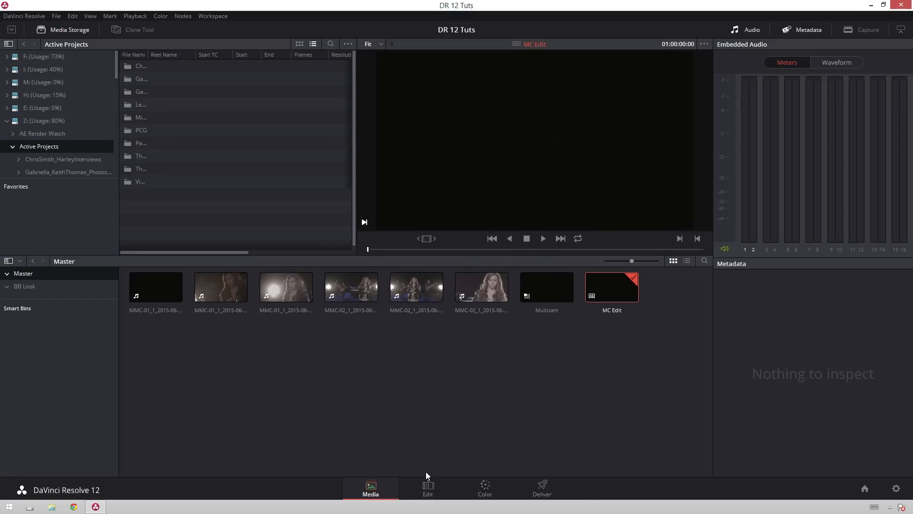
# Step: Switch to the Edit page and briefly play the Multicam clip's six angles
pyautogui.click(428, 489)
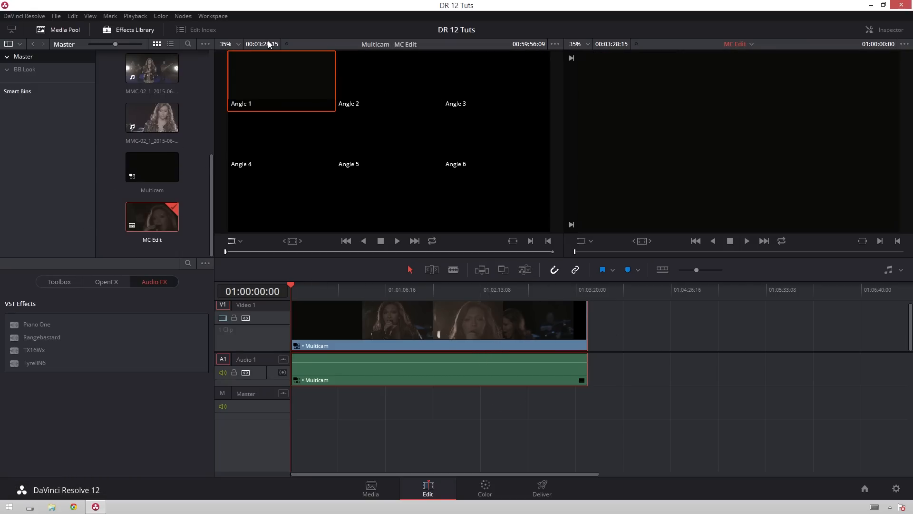
pyautogui.click(249, 251)
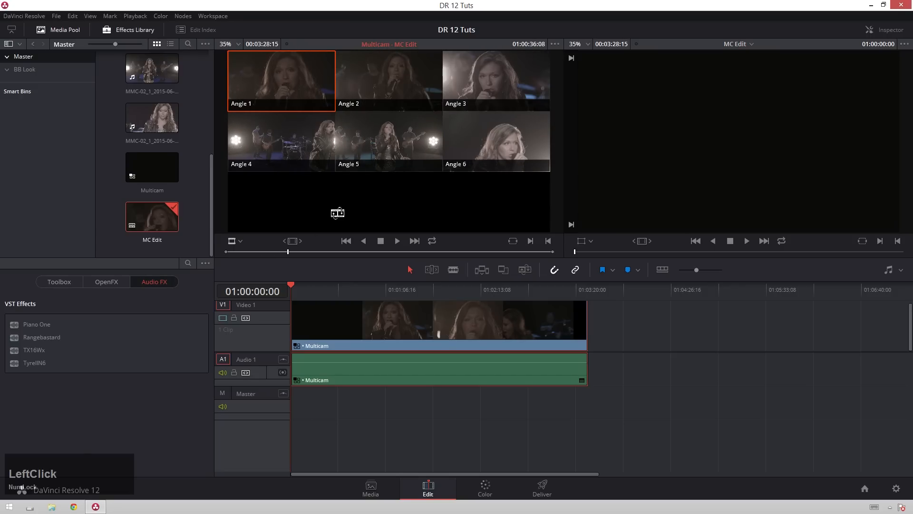
pyautogui.press('space')
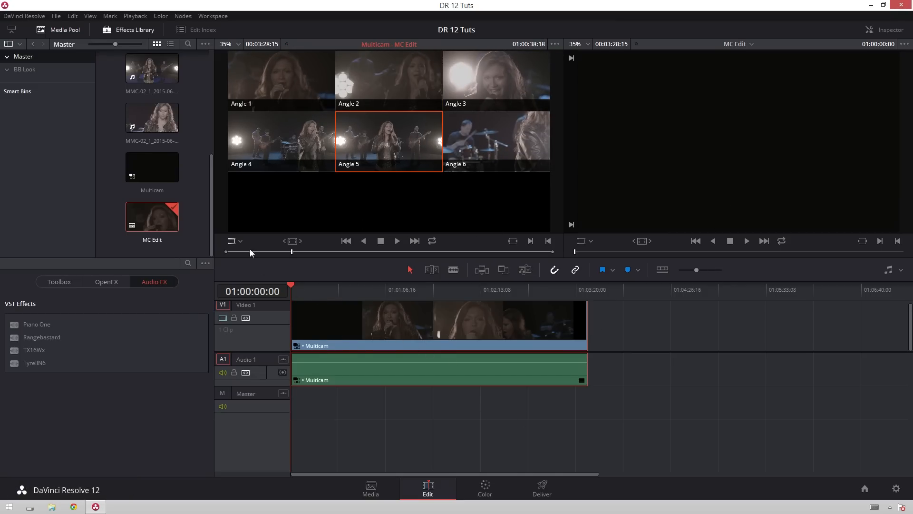
# Step: Set the source viewer to Multicam mode with a 3x3 angle layout
pyautogui.click(233, 241)
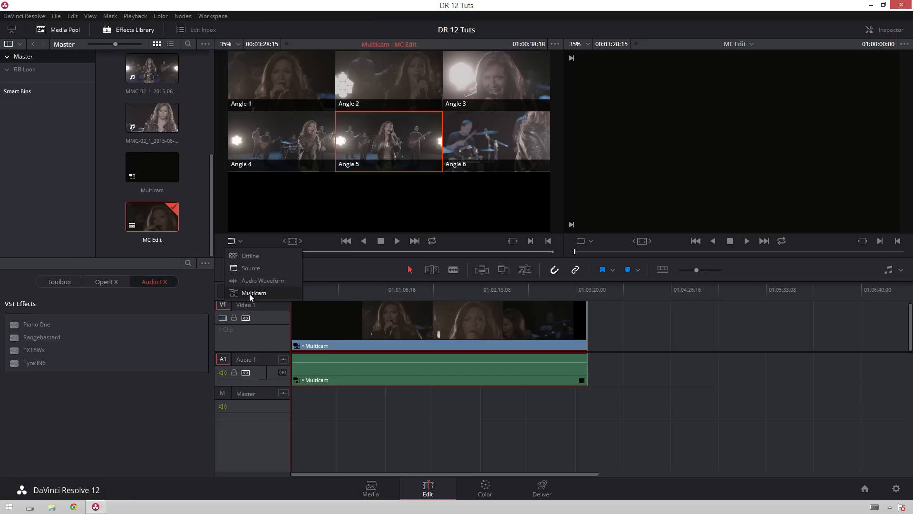
pyautogui.click(253, 292)
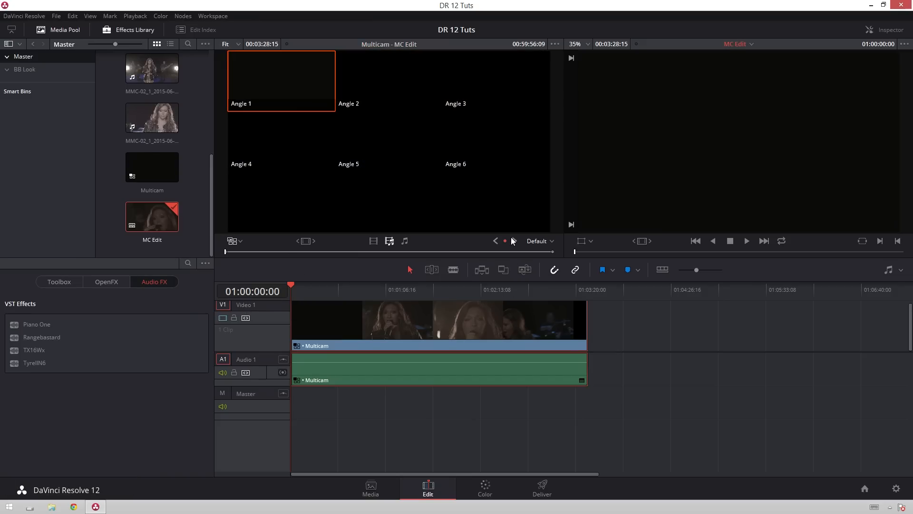
pyautogui.click(539, 241)
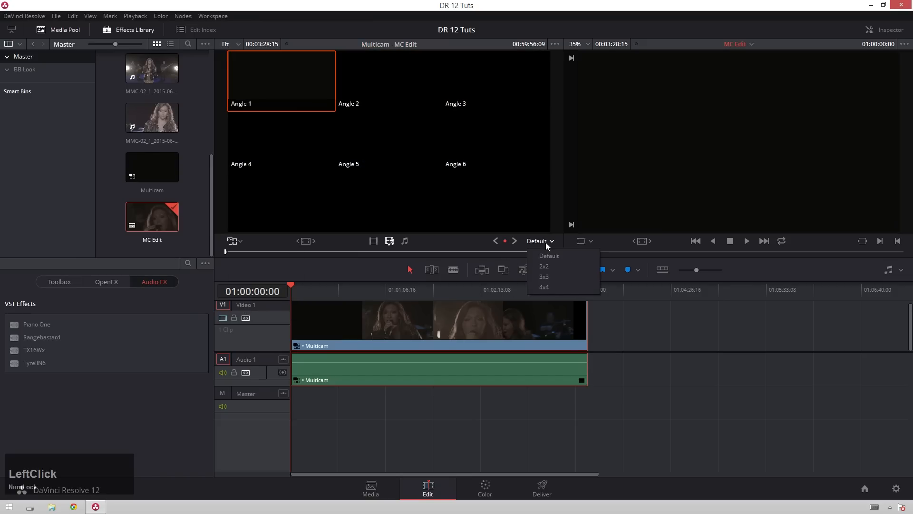
pyautogui.click(543, 266)
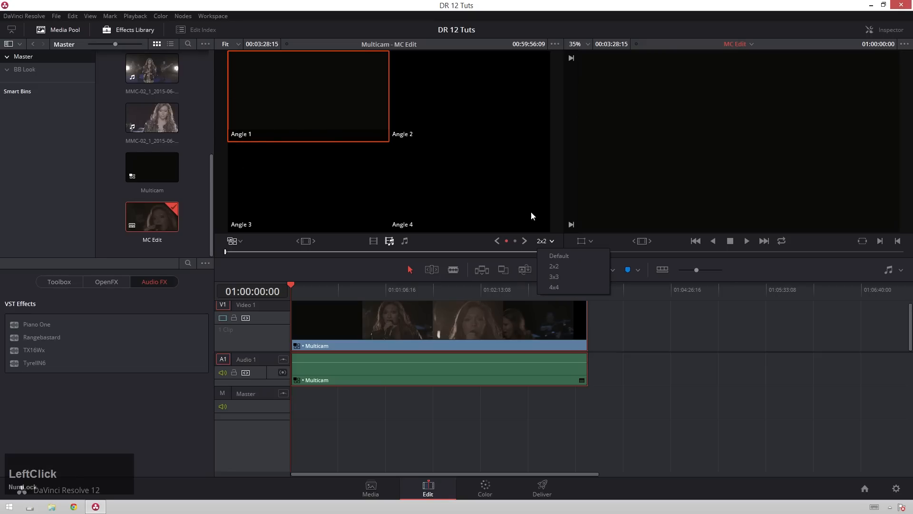
pyautogui.click(553, 275)
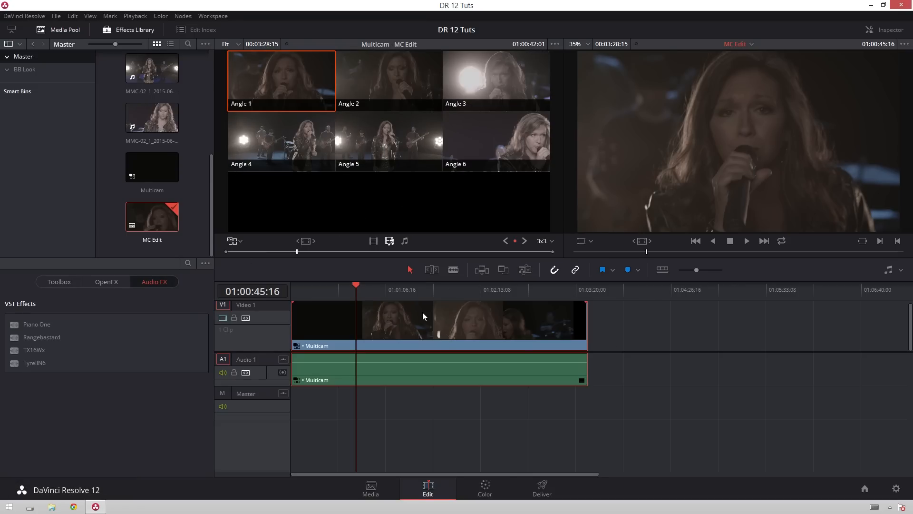
# Step: Cut the MC Edit timeline into five angle-switched clips during playback, then replay it
pyautogui.press('space')
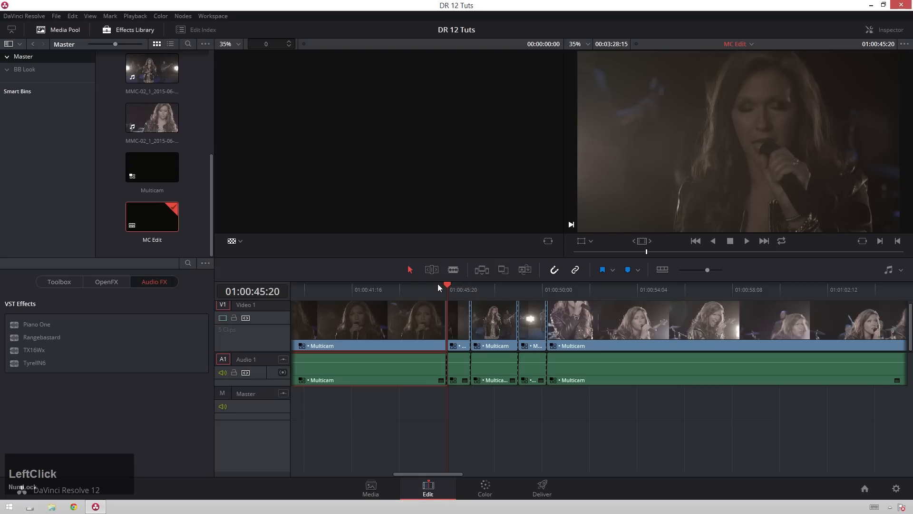
pyautogui.press('space')
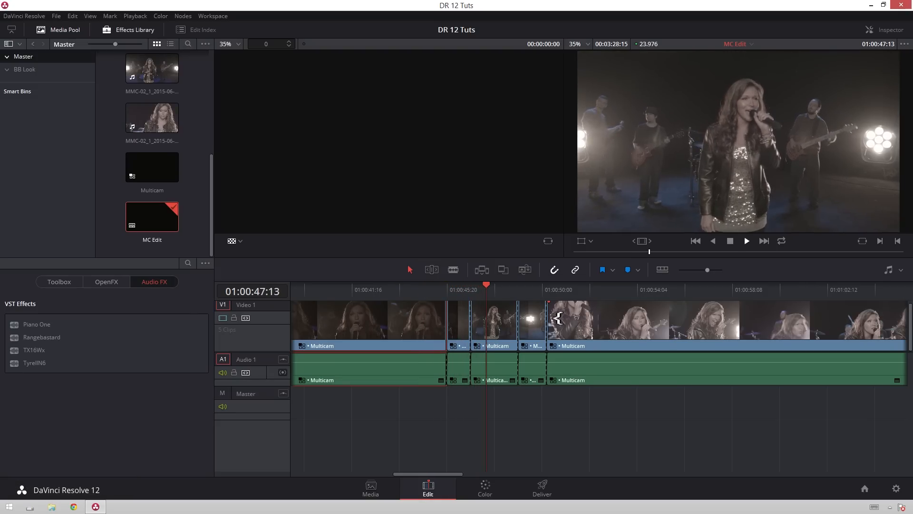
pyautogui.click(746, 241)
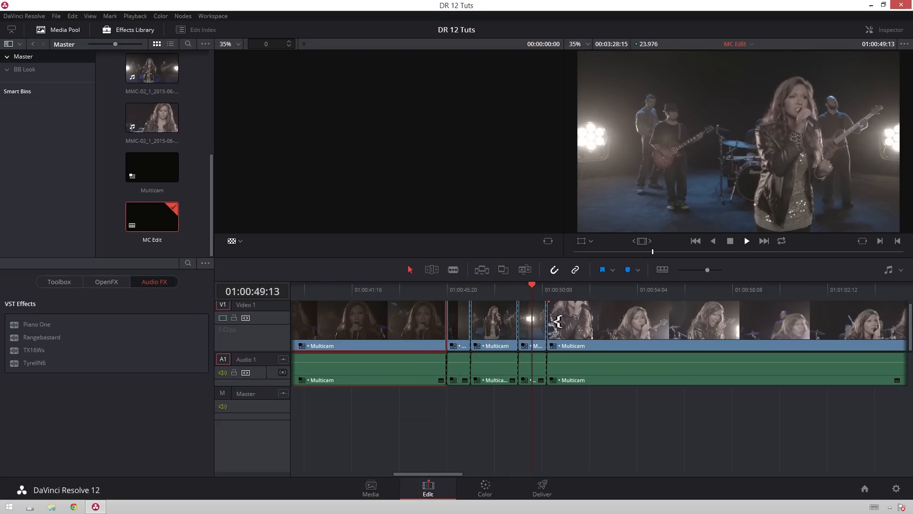